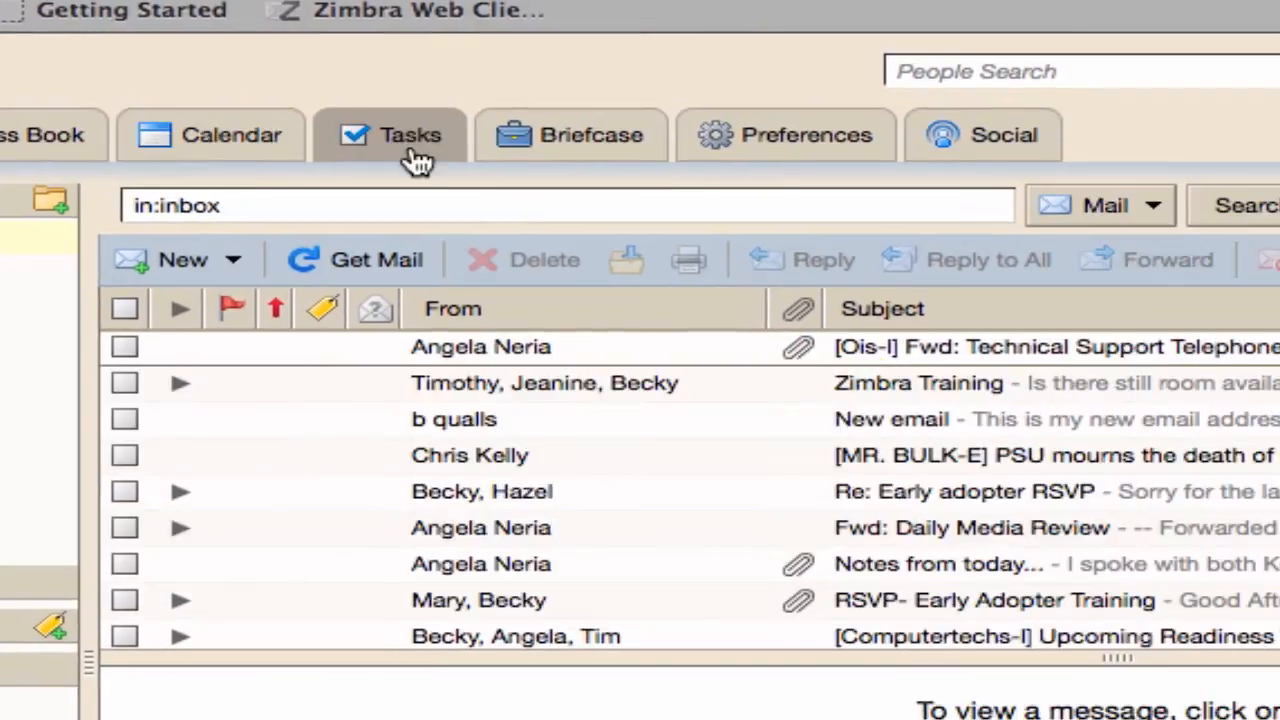
Look over the mail tabs and View menu options in the inbox.
key("g")
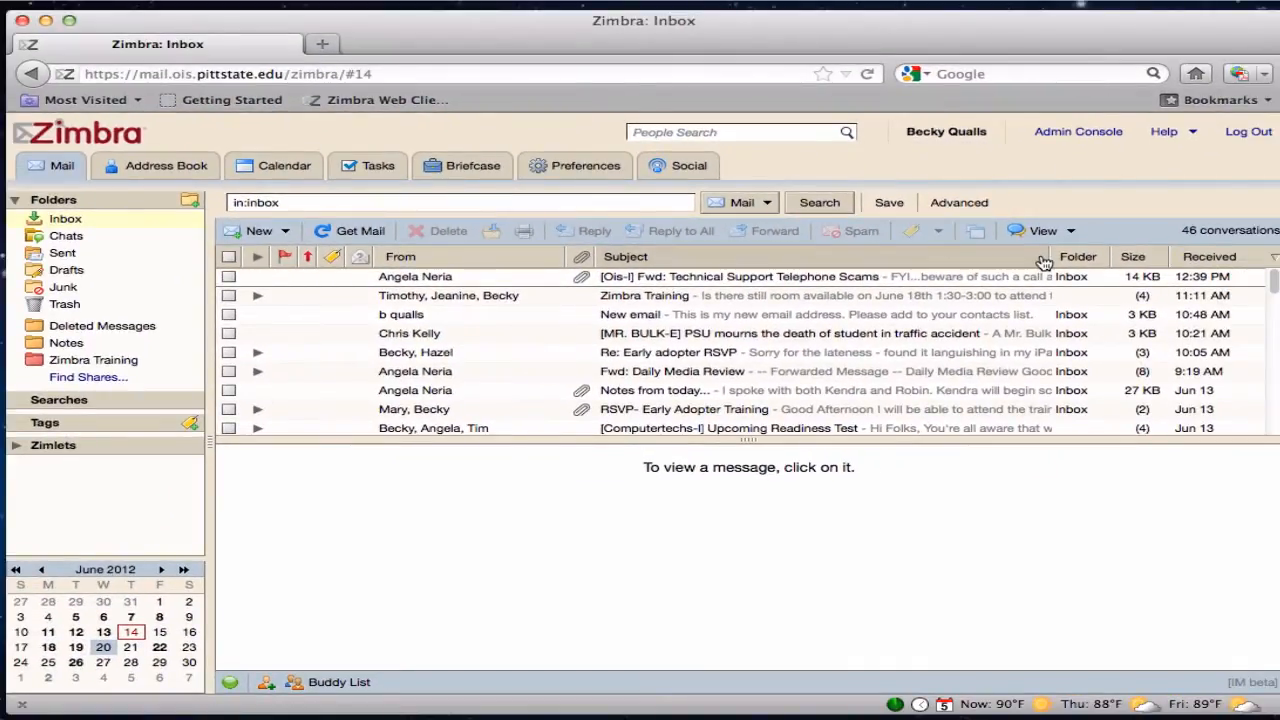
mouse_move(1040, 258)
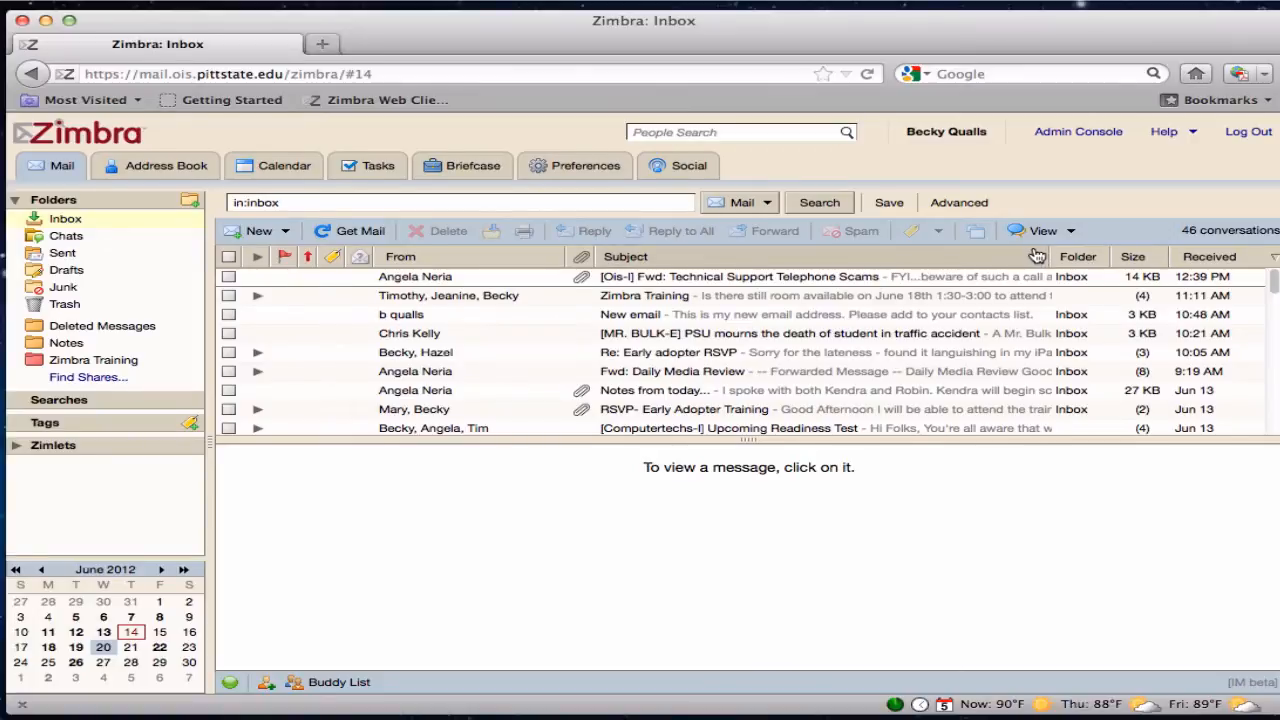
left_click(1042, 230)
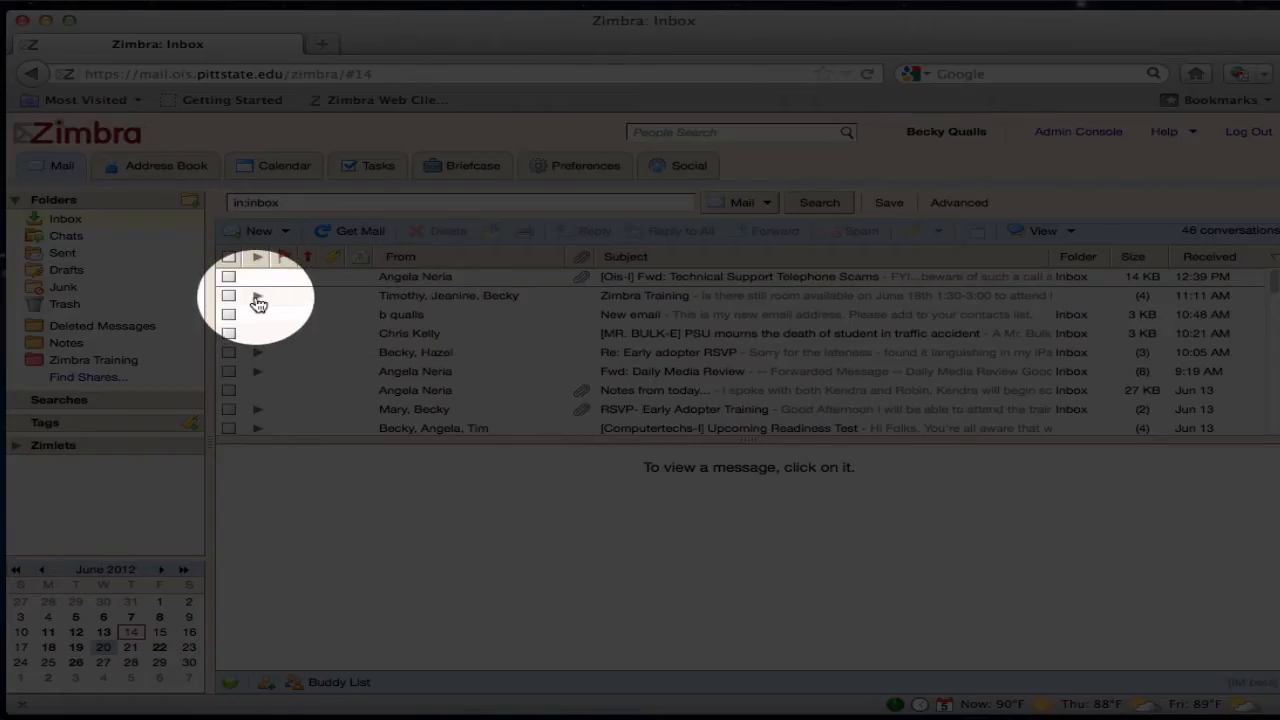
left_click(258, 295)
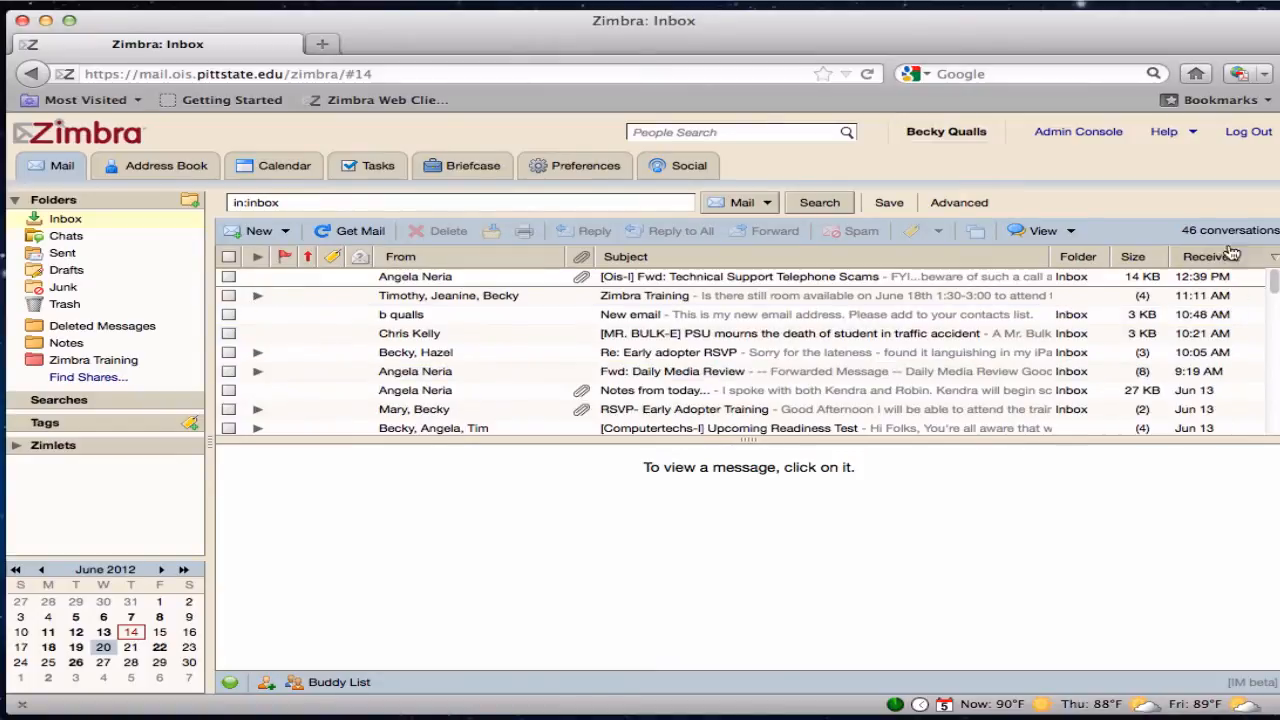
Try individual message view, return to conversation grouping, then move the reading pane right.
left_click(1047, 231)
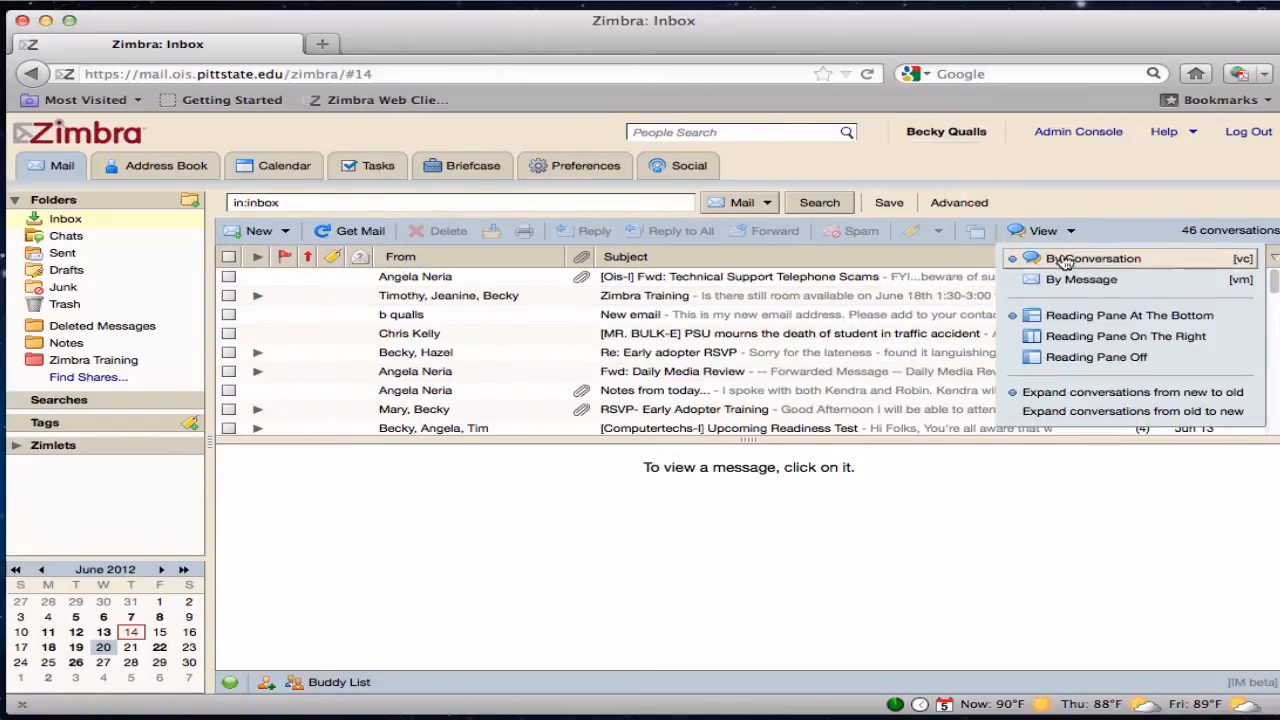
left_click(1081, 279)
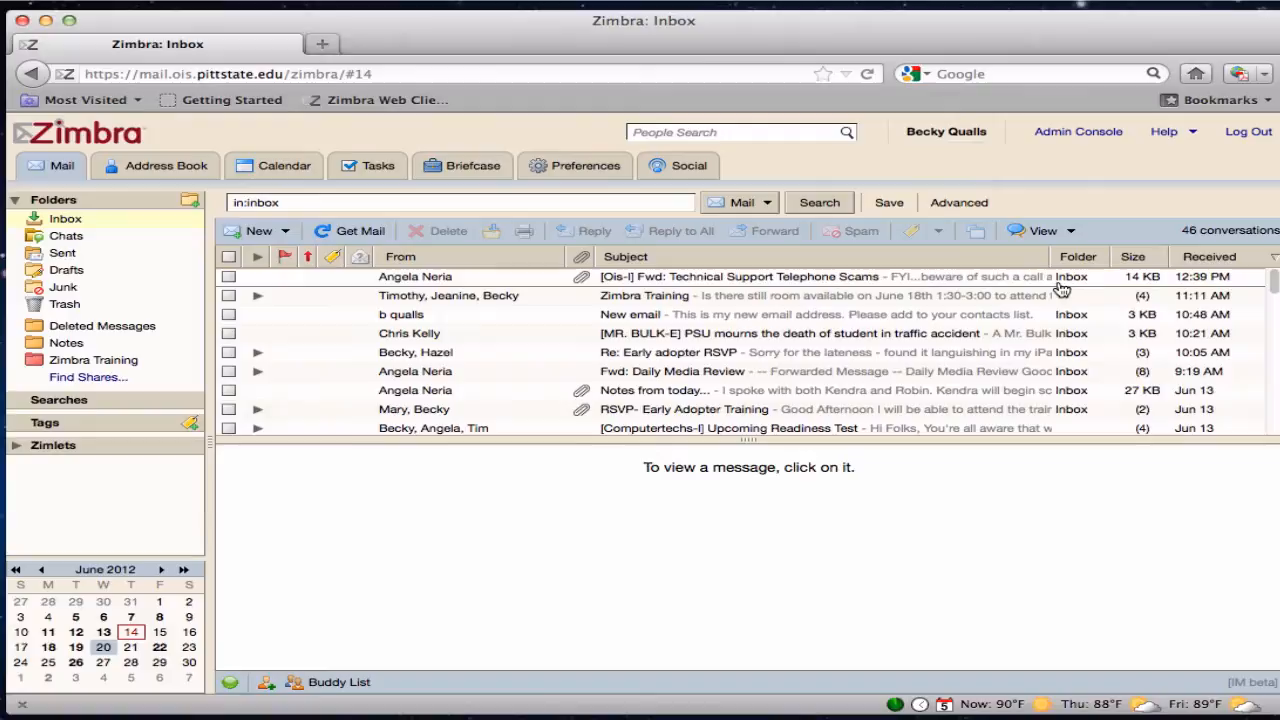
left_click(1043, 231)
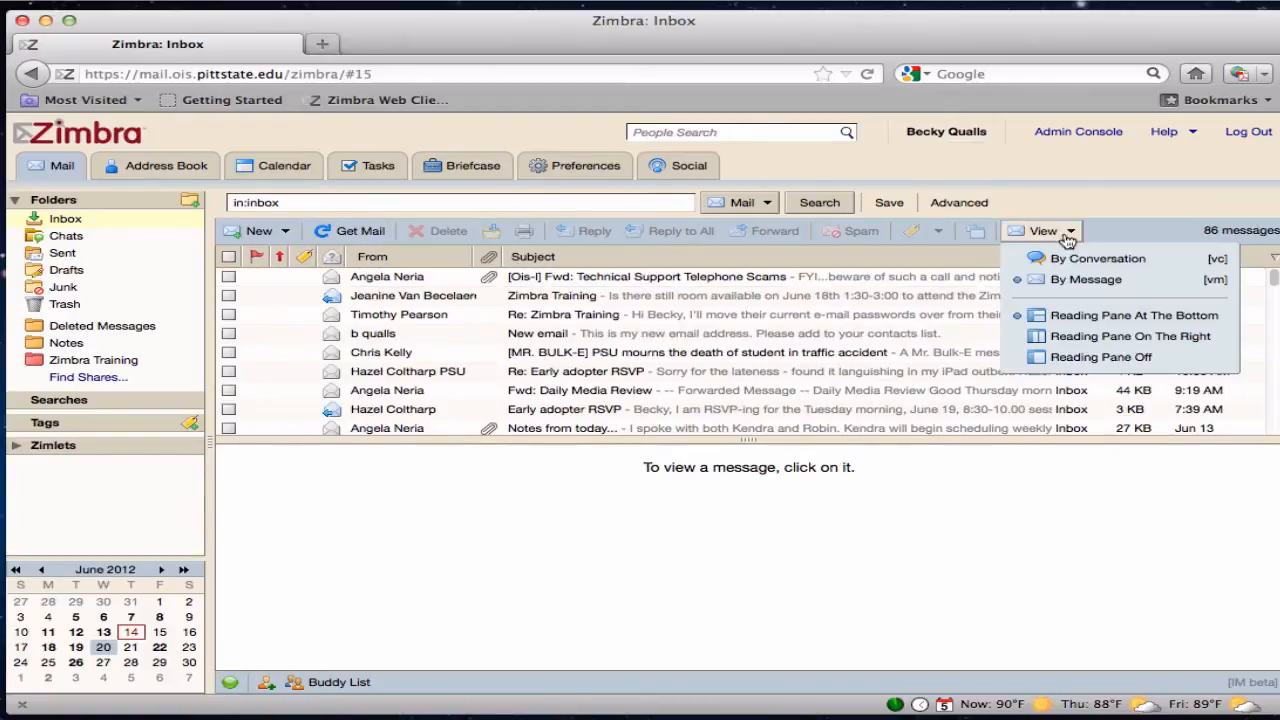
left_click(1097, 258)
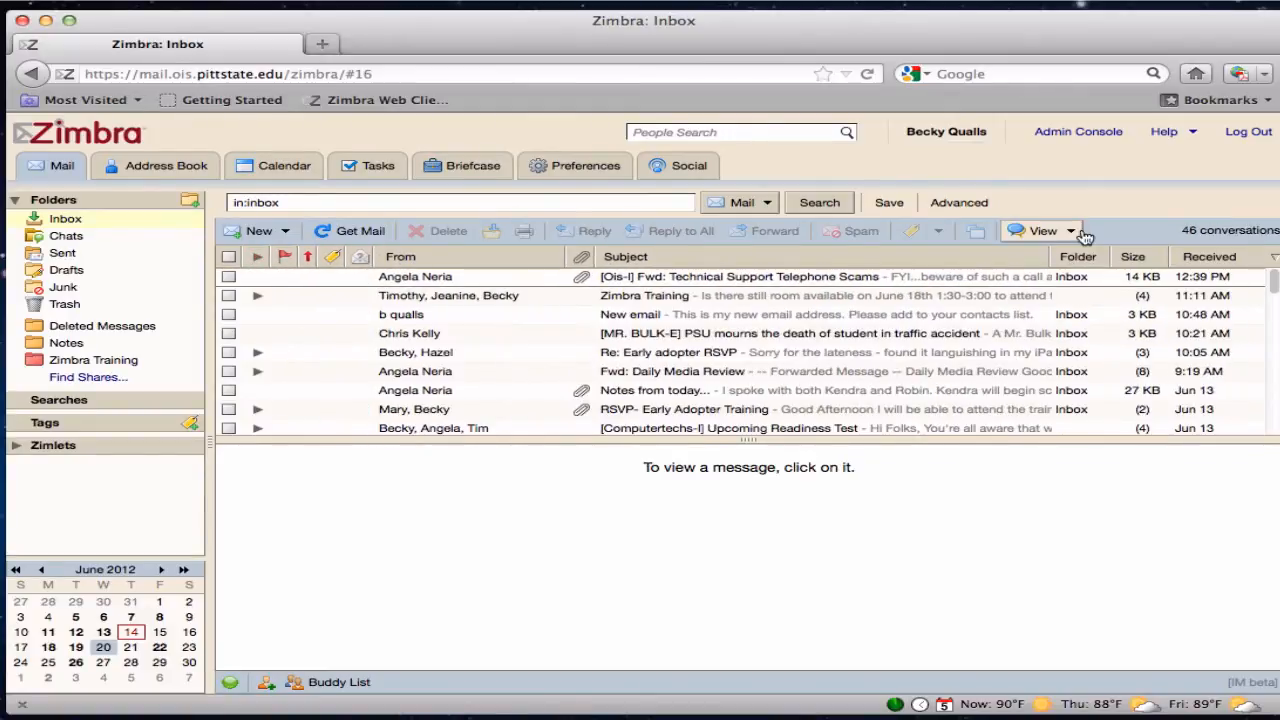
left_click(1044, 231)
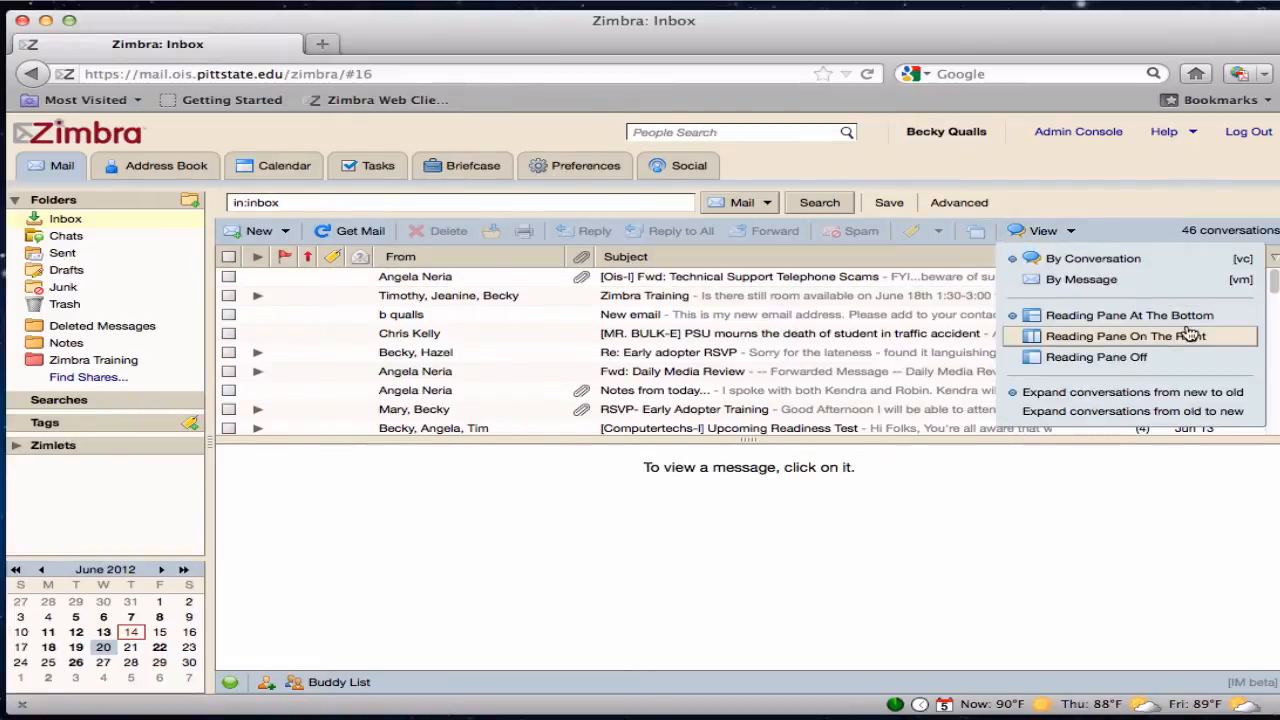
mouse_move(1130, 315)
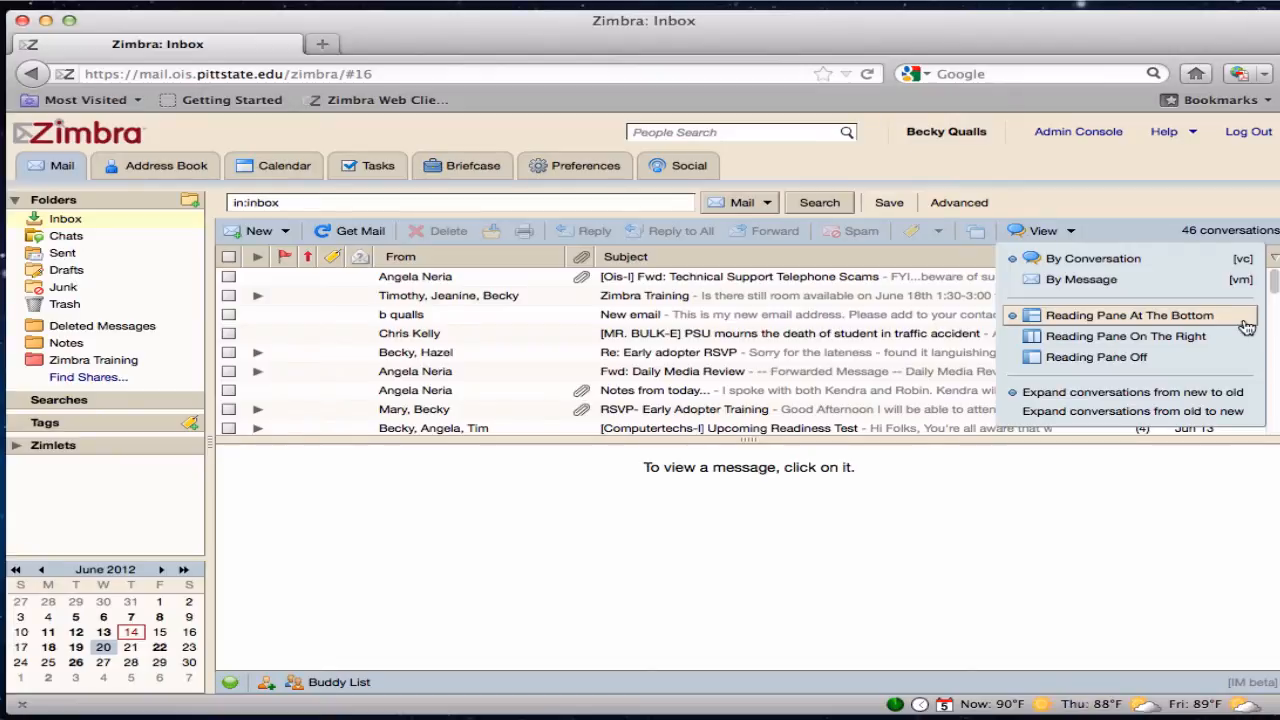
left_click(1125, 336)
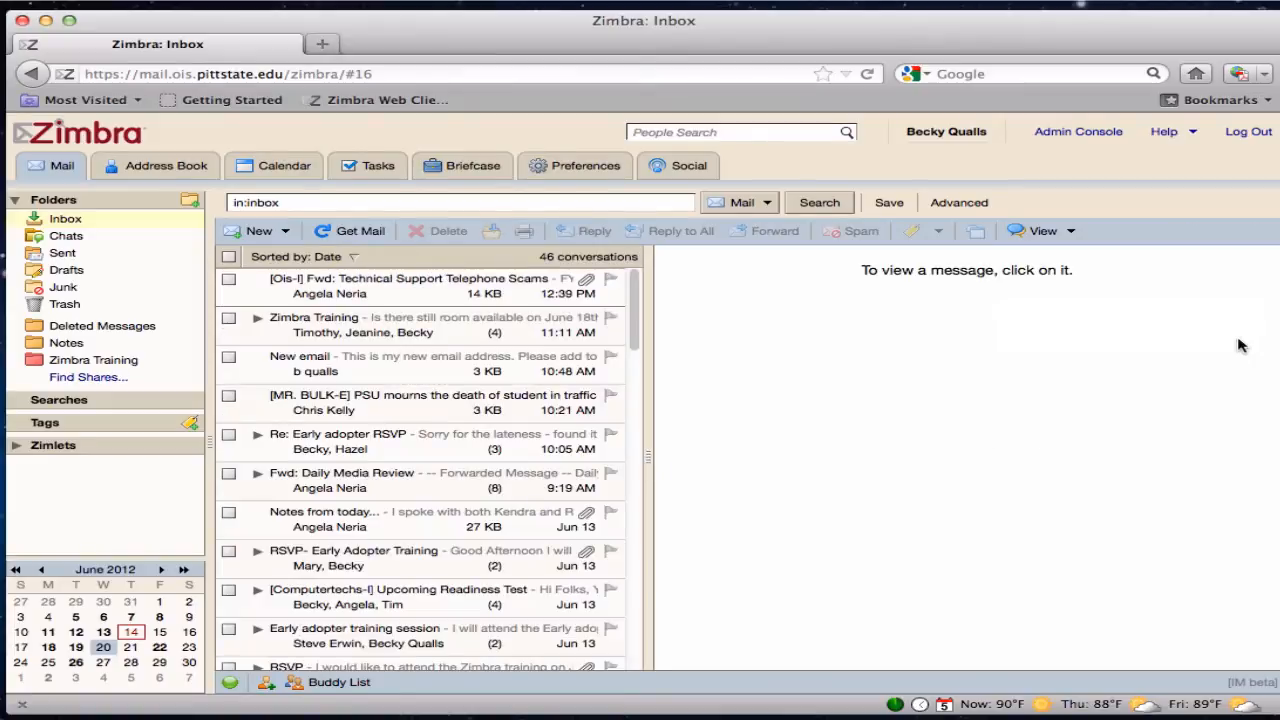
mouse_move(995, 377)
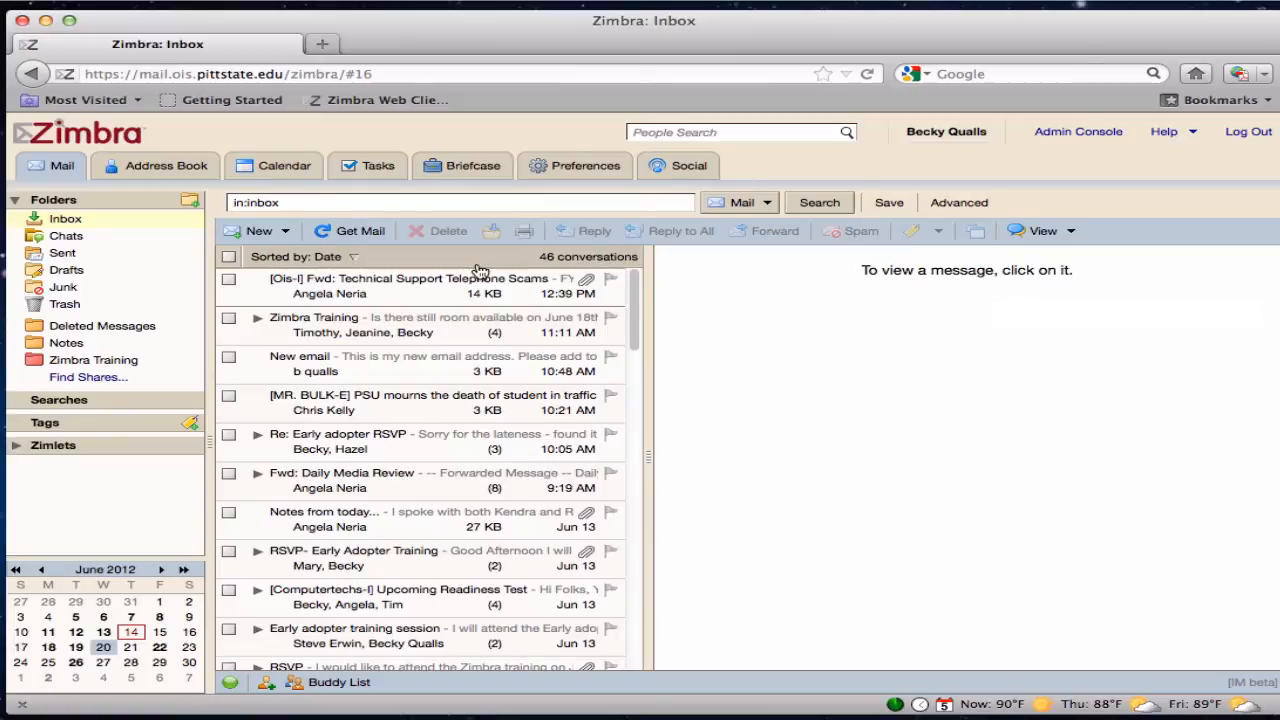
mouse_move(933, 303)
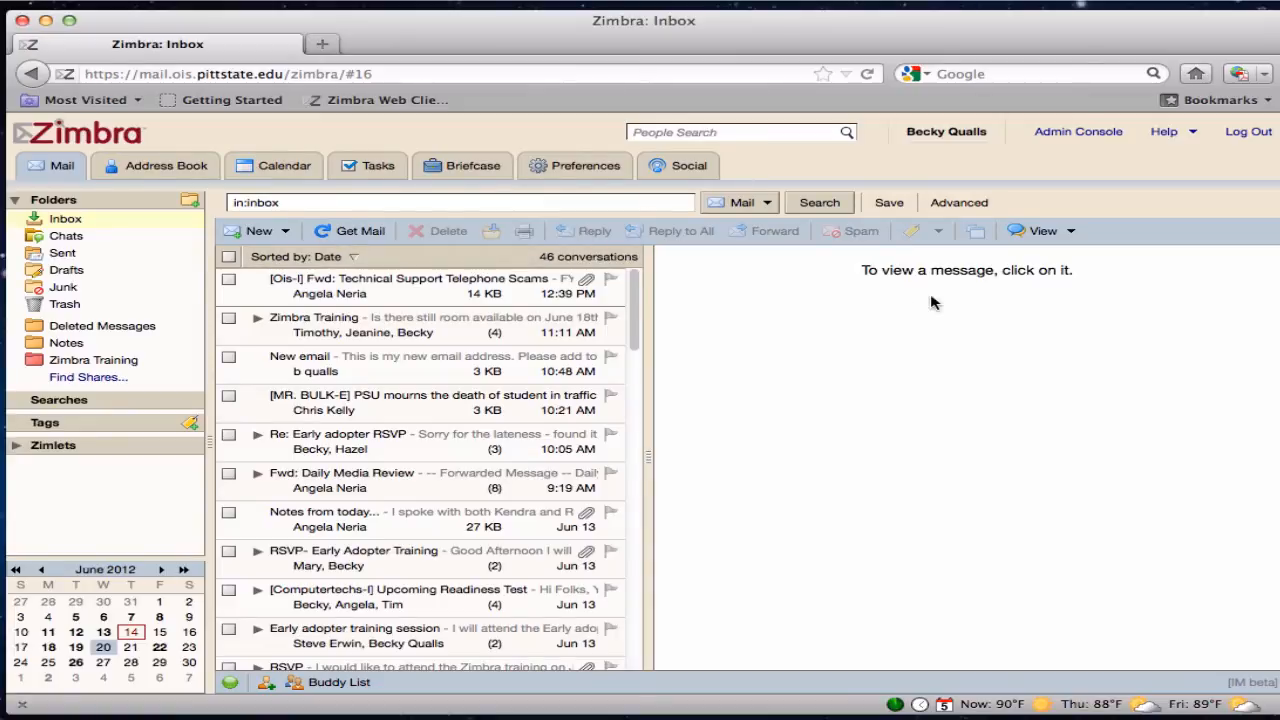
mouse_move(1043, 231)
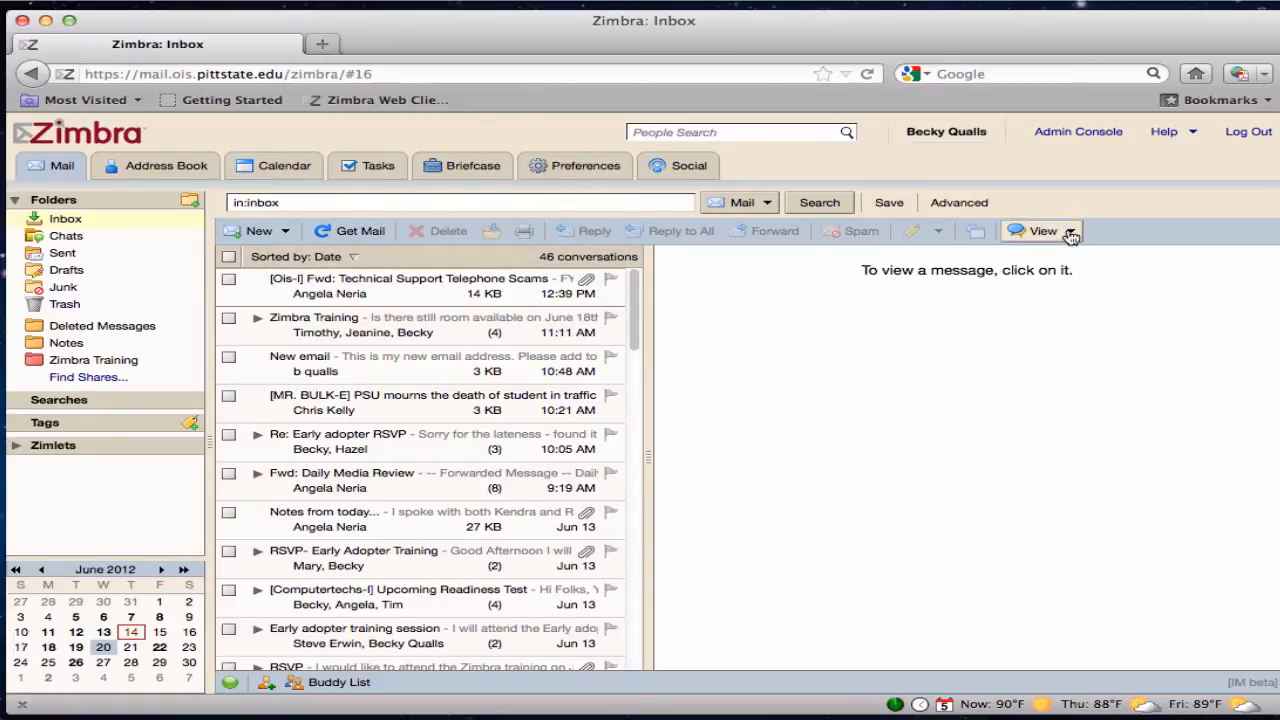
Set the View menu's reading pane to Off so the 46 conversations fill the area.
left_click(1041, 231)
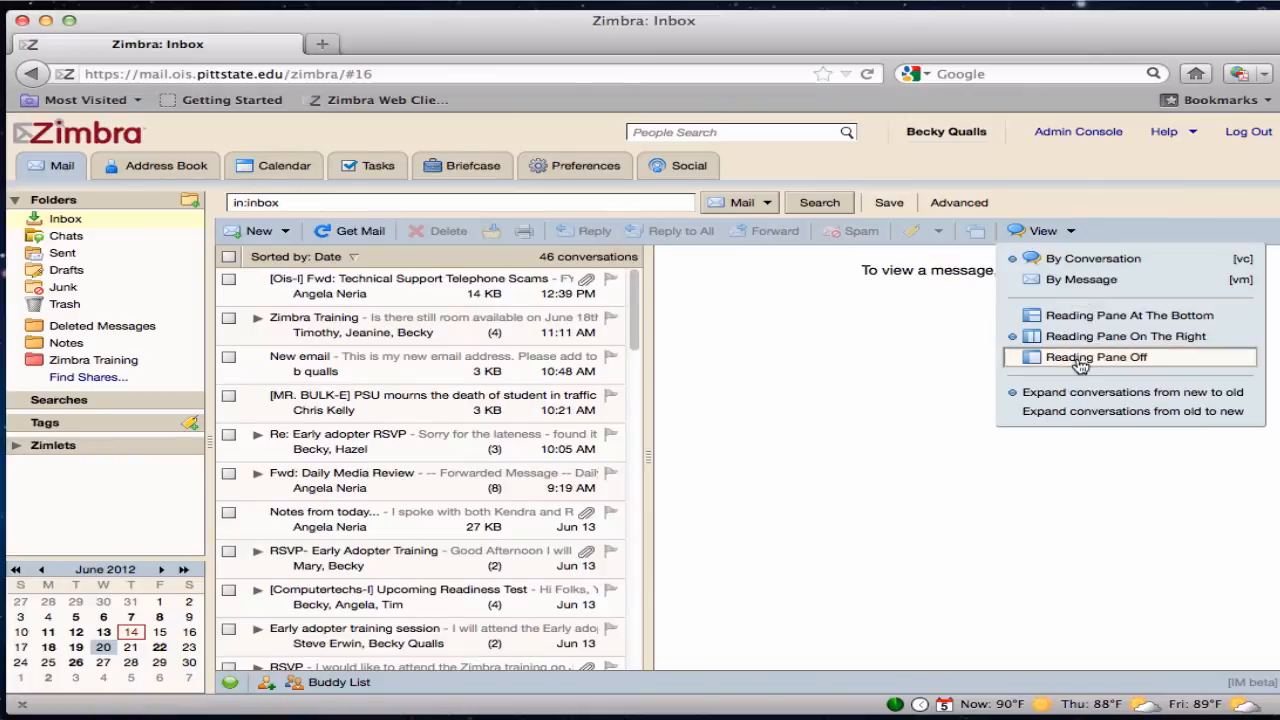
left_click(1097, 357)
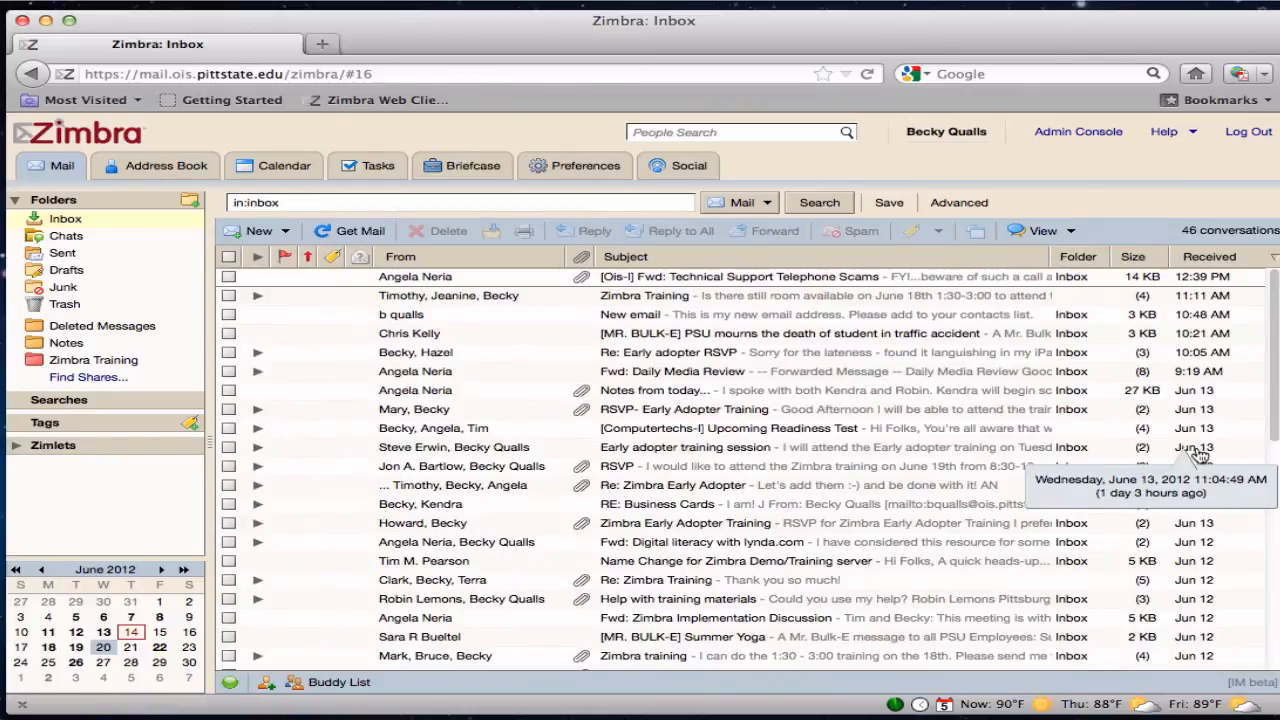